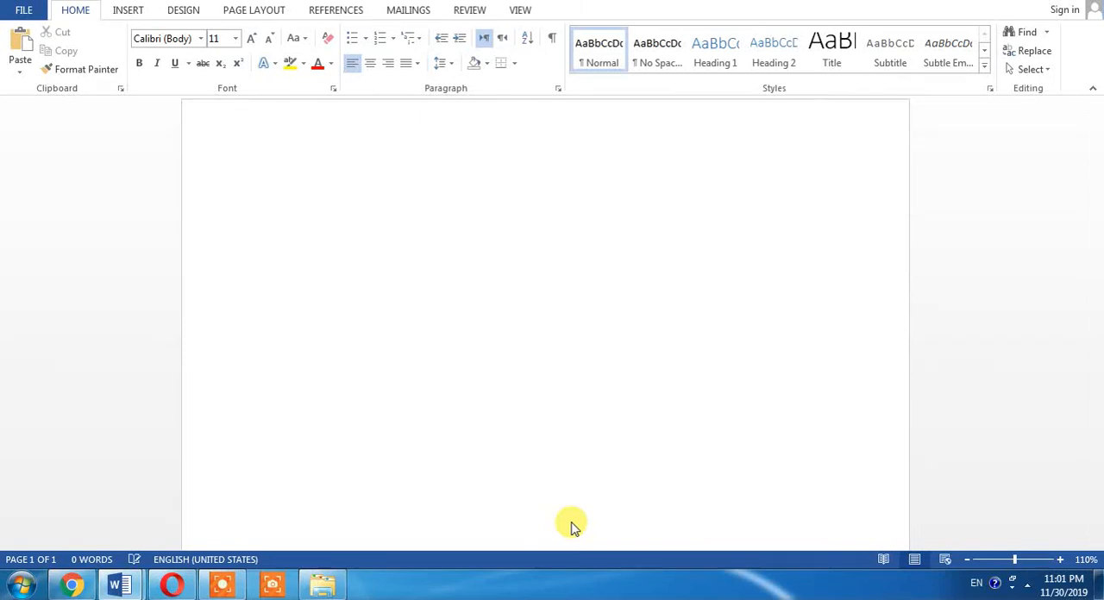
- Insert a Simple Text Box from the Text Box gallery and select it on the page
{"action": "left_click", "coordinate": [268, 110]}
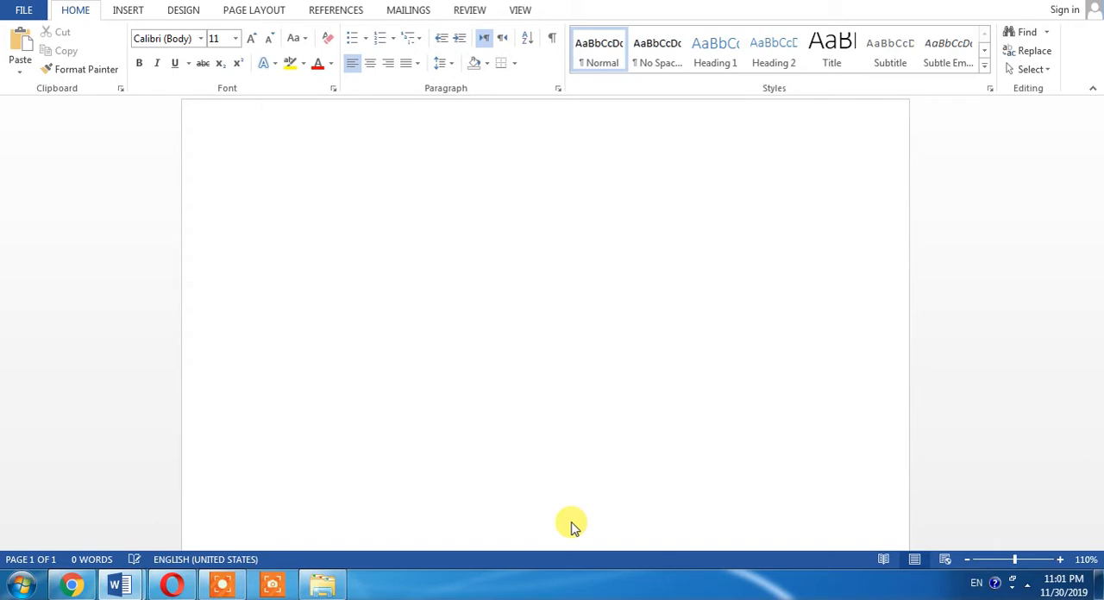
{"action": "left_click", "coordinate": [268, 110]}
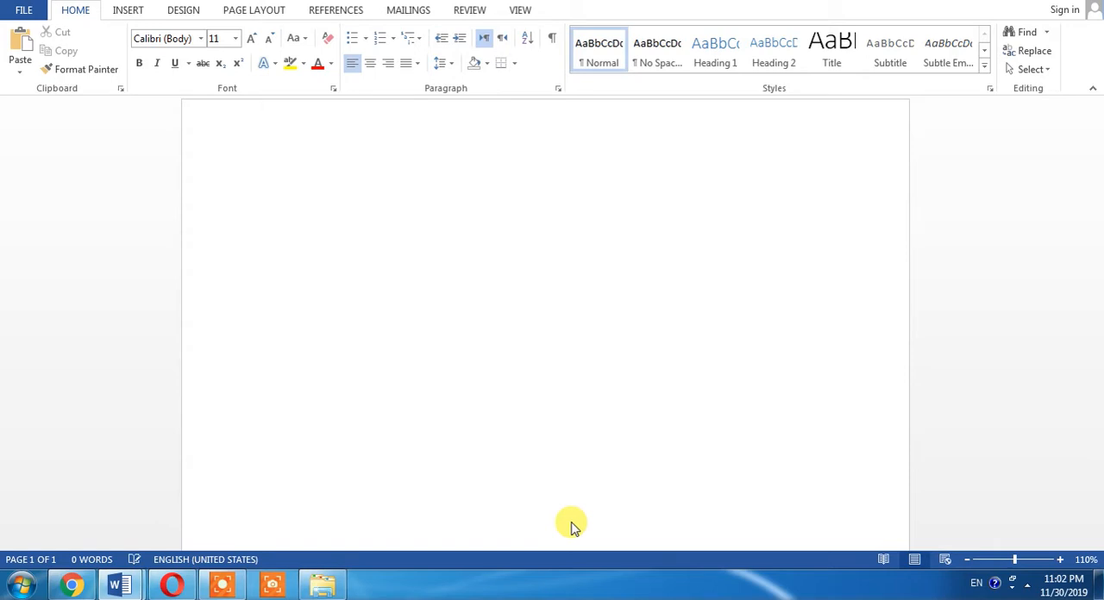
{"action": "left_click", "coordinate": [267, 111]}
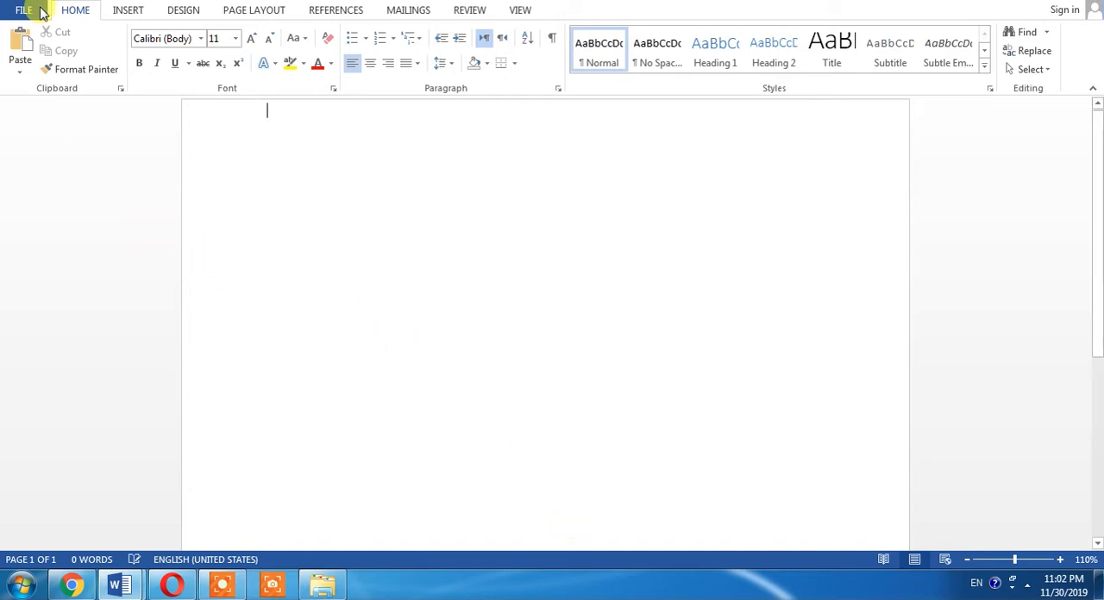
{"action": "left_click", "coordinate": [128, 11]}
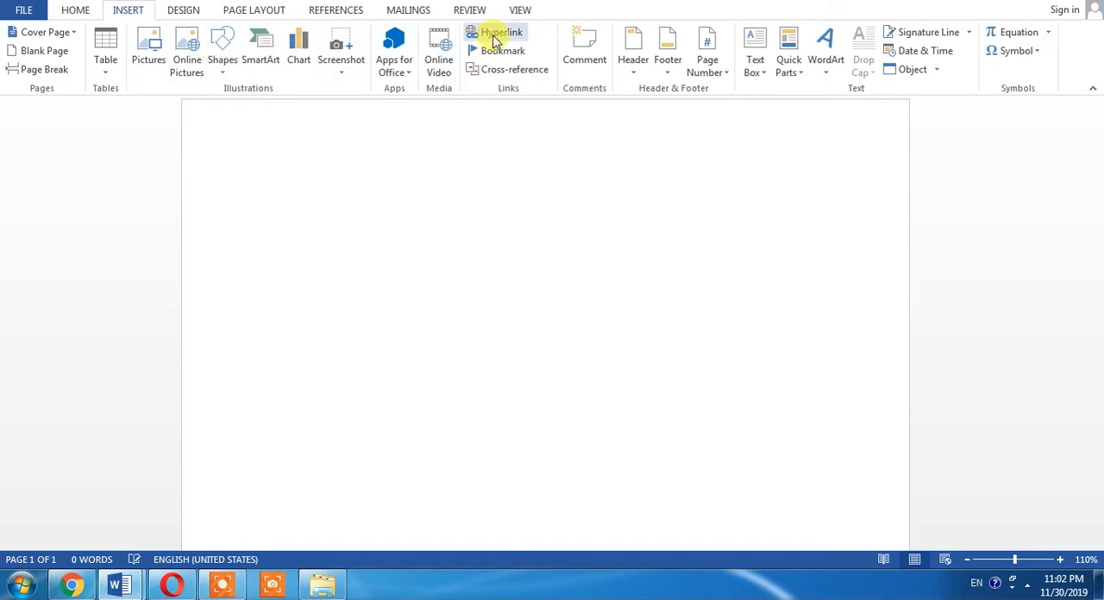
{"action": "mouse_move", "coordinate": [754, 48]}
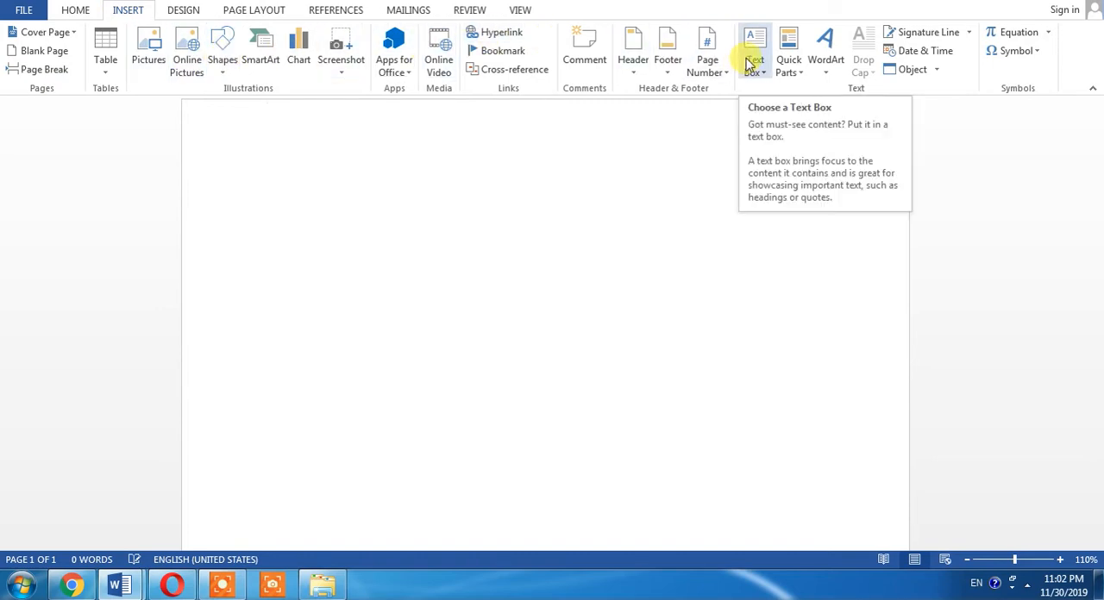
{"action": "left_click", "coordinate": [754, 48]}
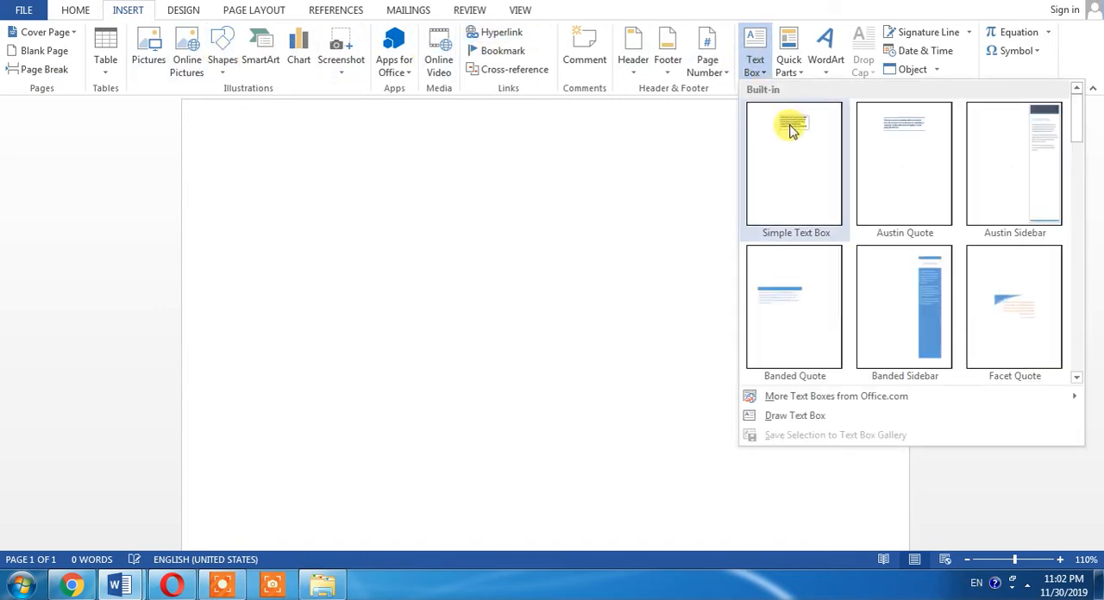
{"action": "left_click", "coordinate": [794, 164]}
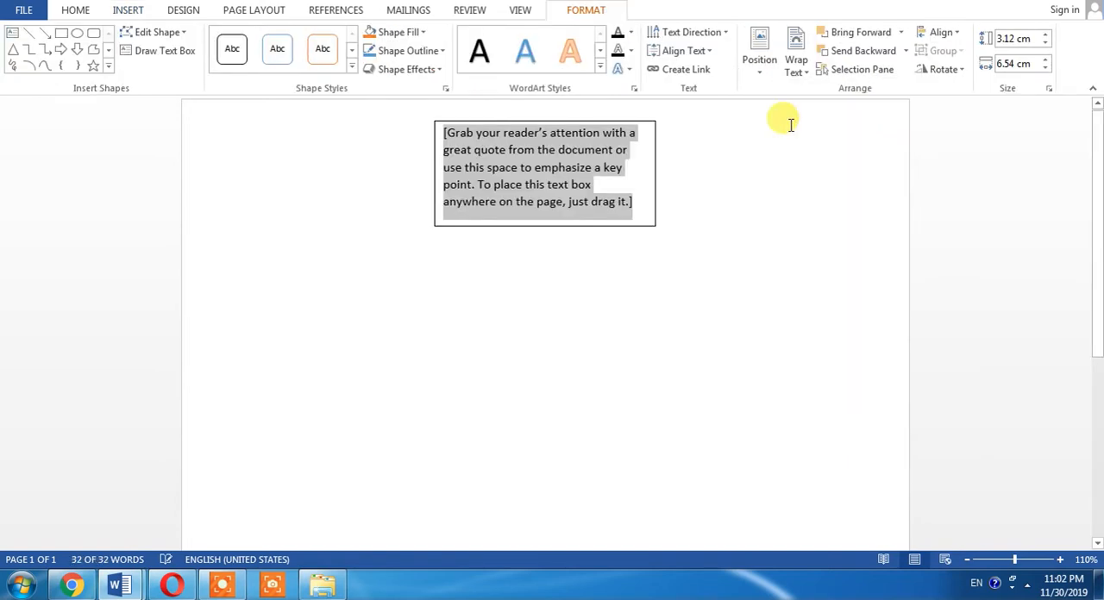
{"action": "left_click", "coordinate": [546, 173]}
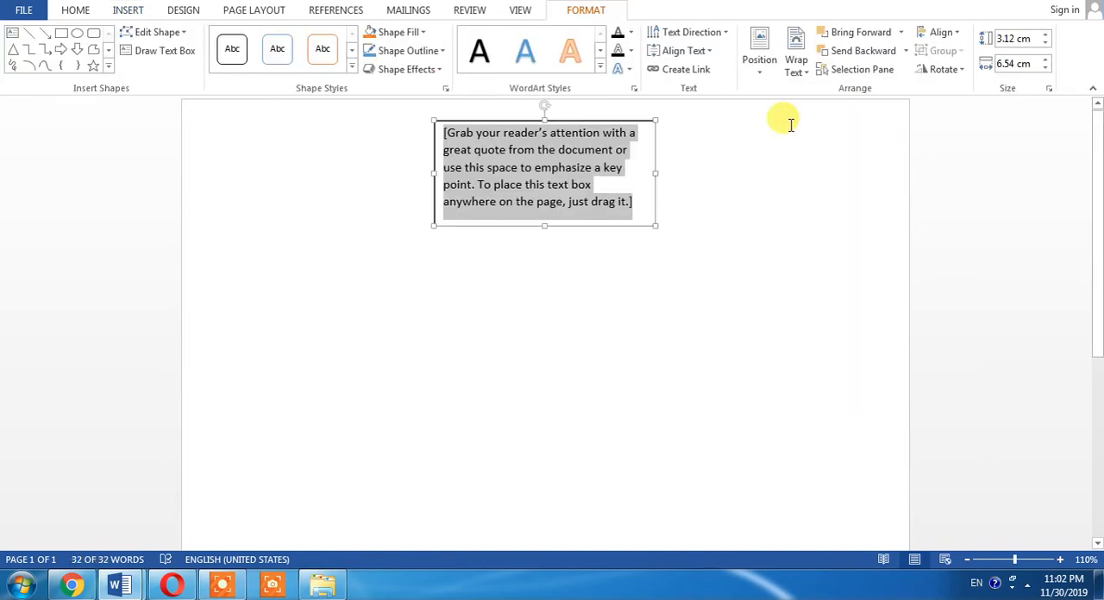
- Clear the placeholder quote and enter 'Text text Text' in the box
{"action": "key", "text": "delete"}
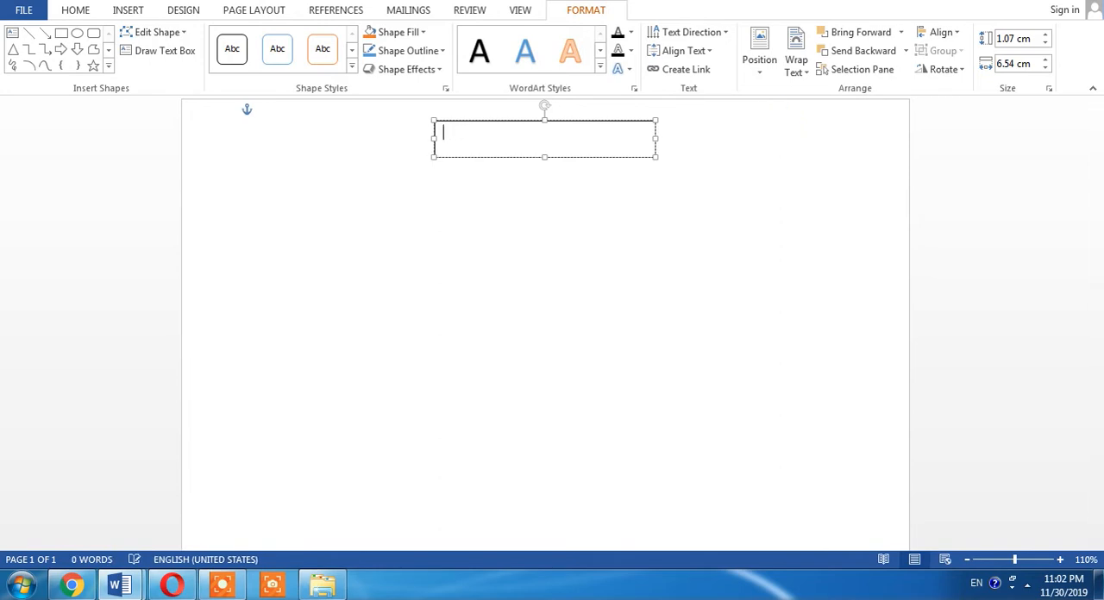
{"action": "type", "text": "Text"}
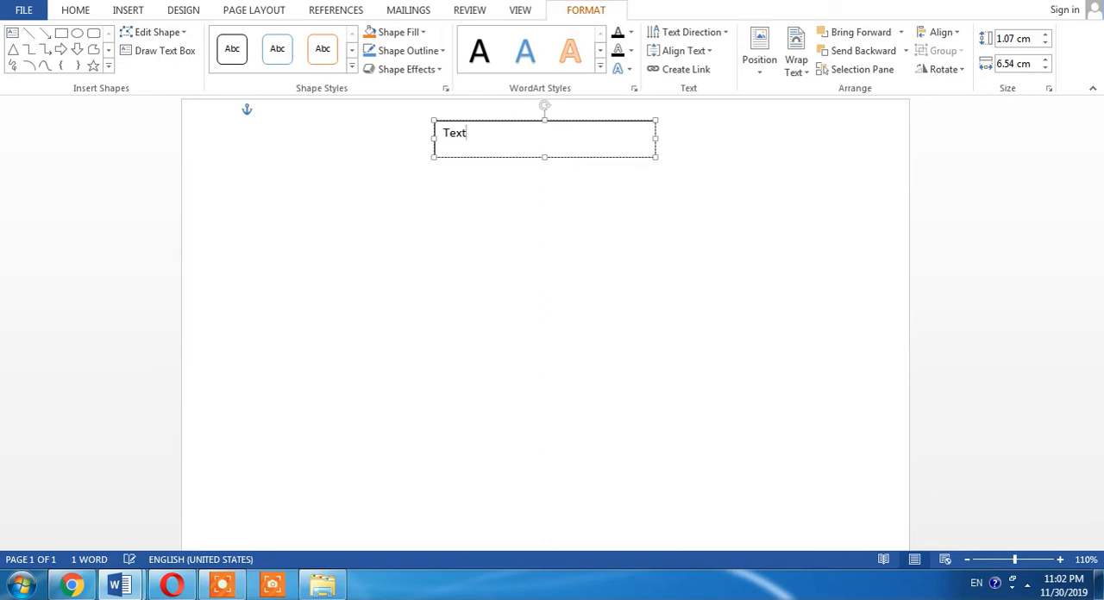
{"action": "type", "text": "text"}
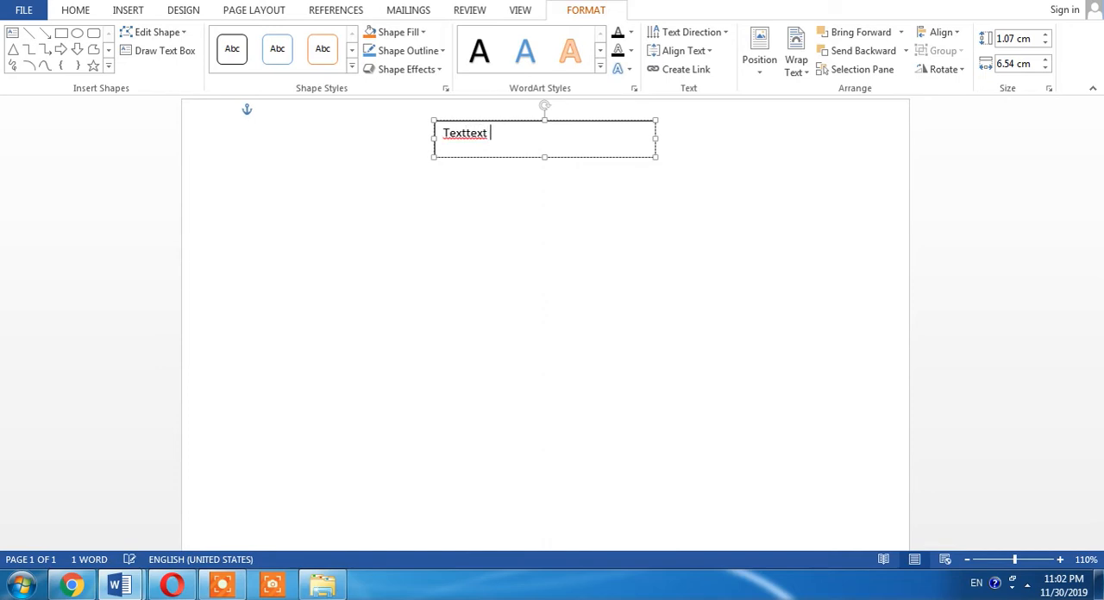
{"action": "key", "text": "BackSpace"}
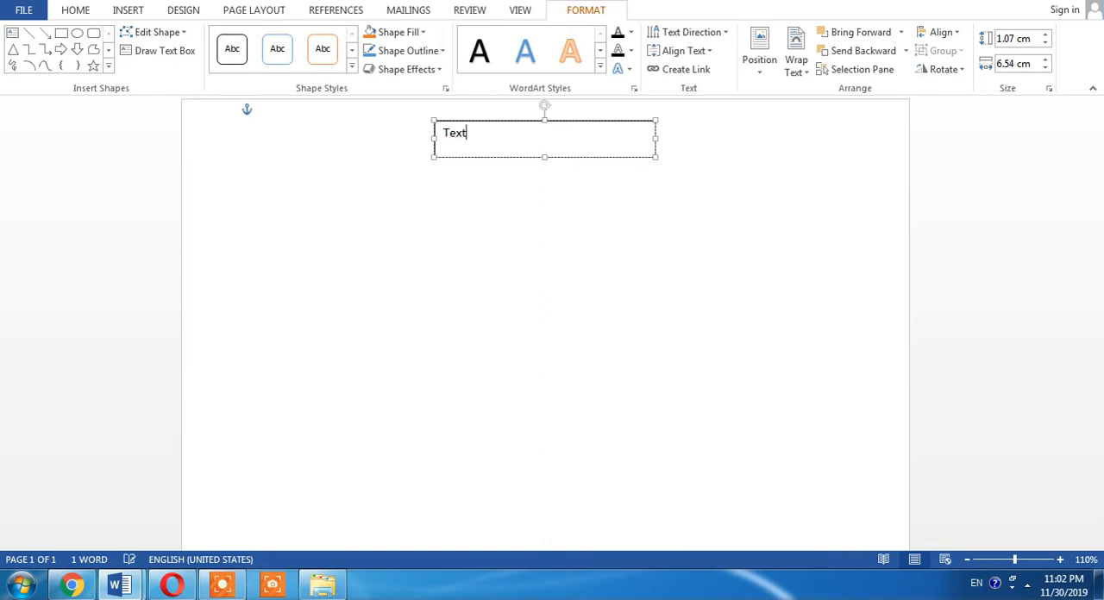
{"action": "type", "text": "text"}
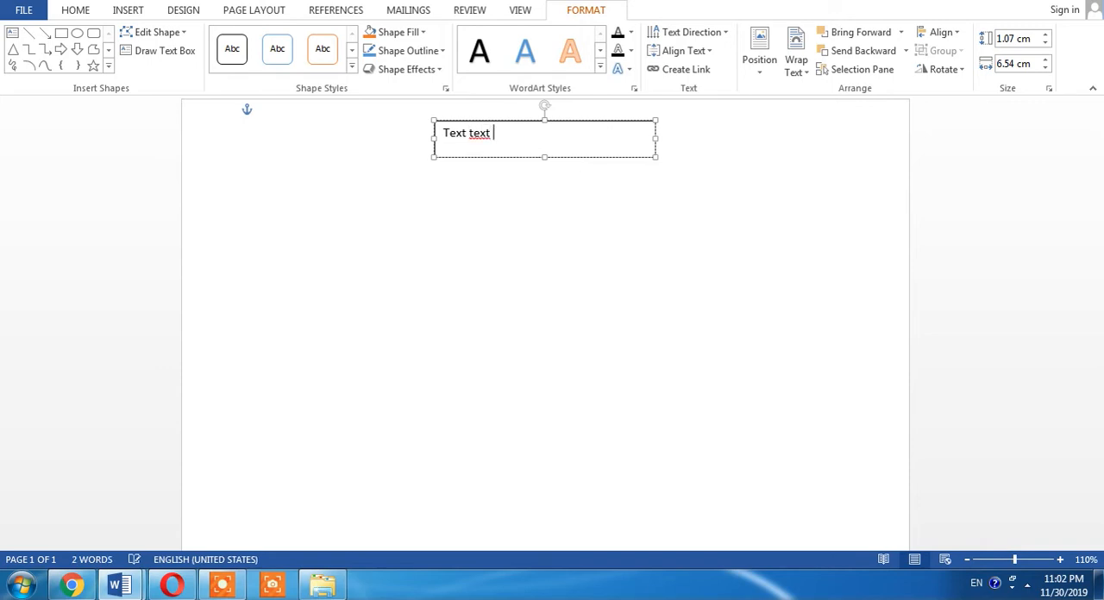
{"action": "type", "text": "Text"}
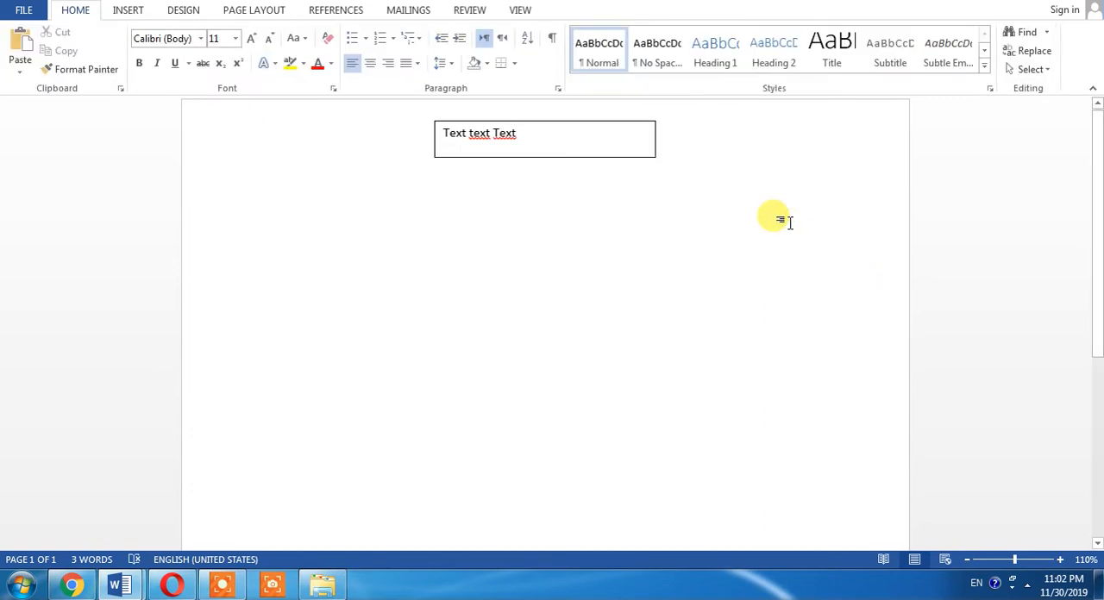
- Format the box's words 'Text text Text' as bold at 20 pt
{"action": "left_click", "coordinate": [267, 110]}
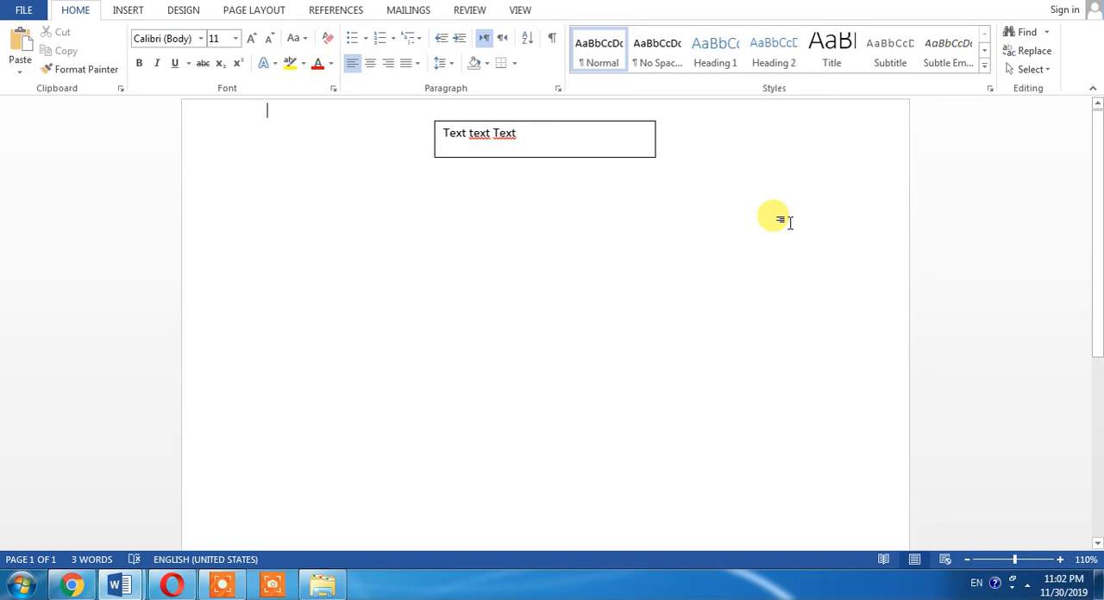
{"action": "mouse_move", "coordinate": [428, 110]}
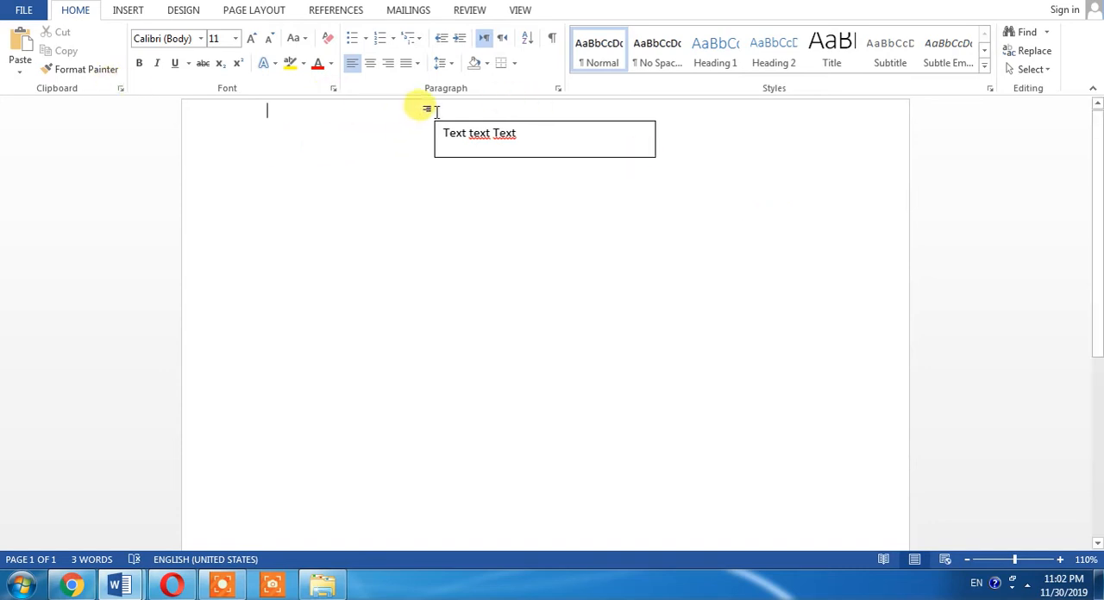
{"action": "left_click", "coordinate": [435, 133]}
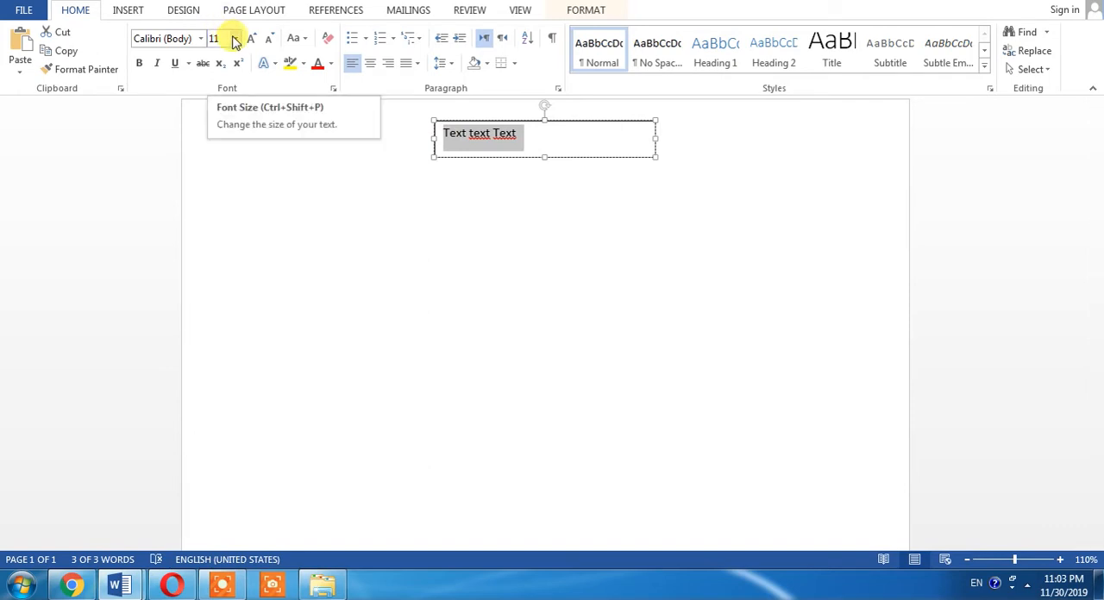
{"action": "left_click", "coordinate": [235, 38]}
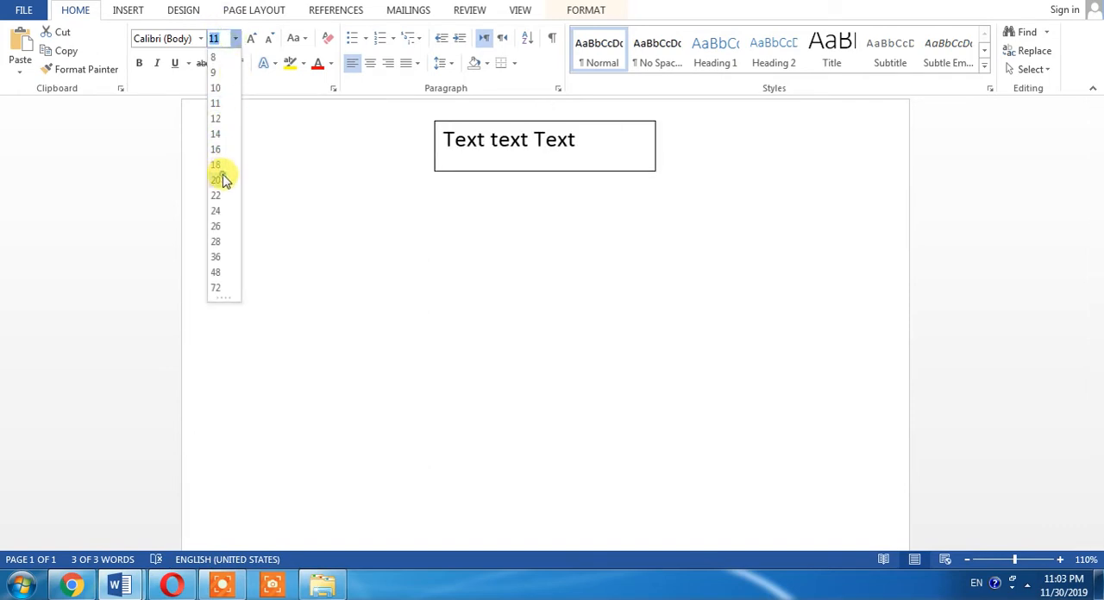
{"action": "left_click", "coordinate": [216, 179]}
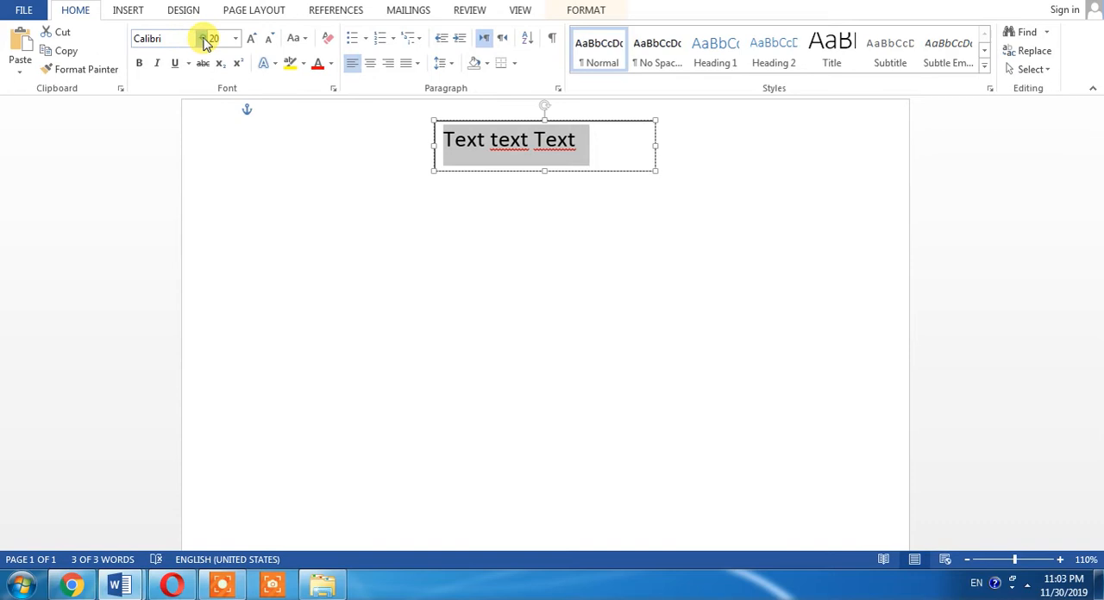
{"action": "left_click", "coordinate": [200, 38]}
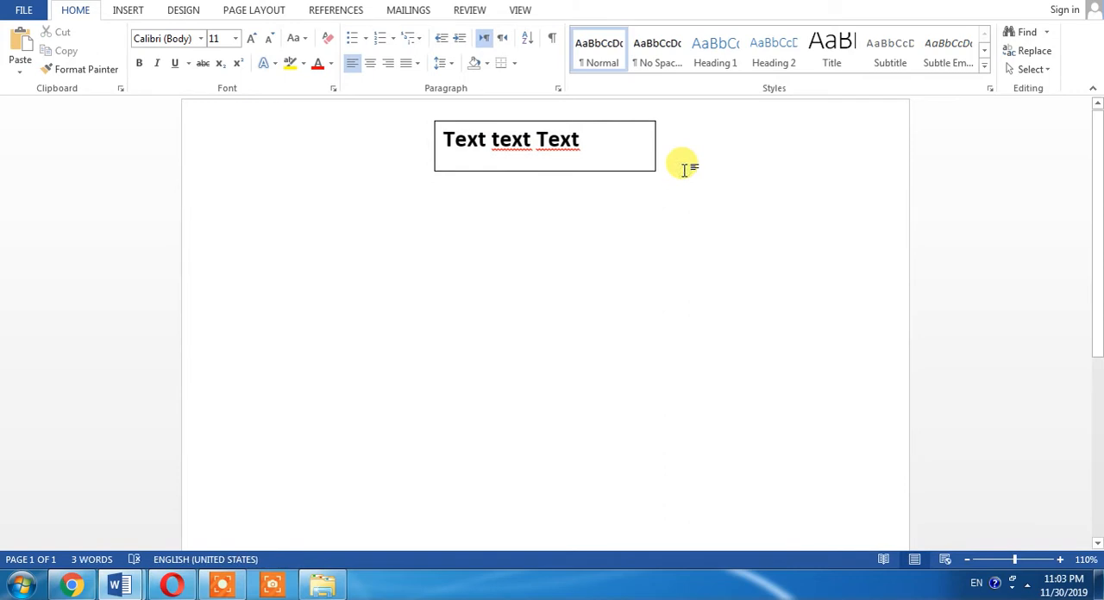
{"action": "left_click", "coordinate": [267, 110]}
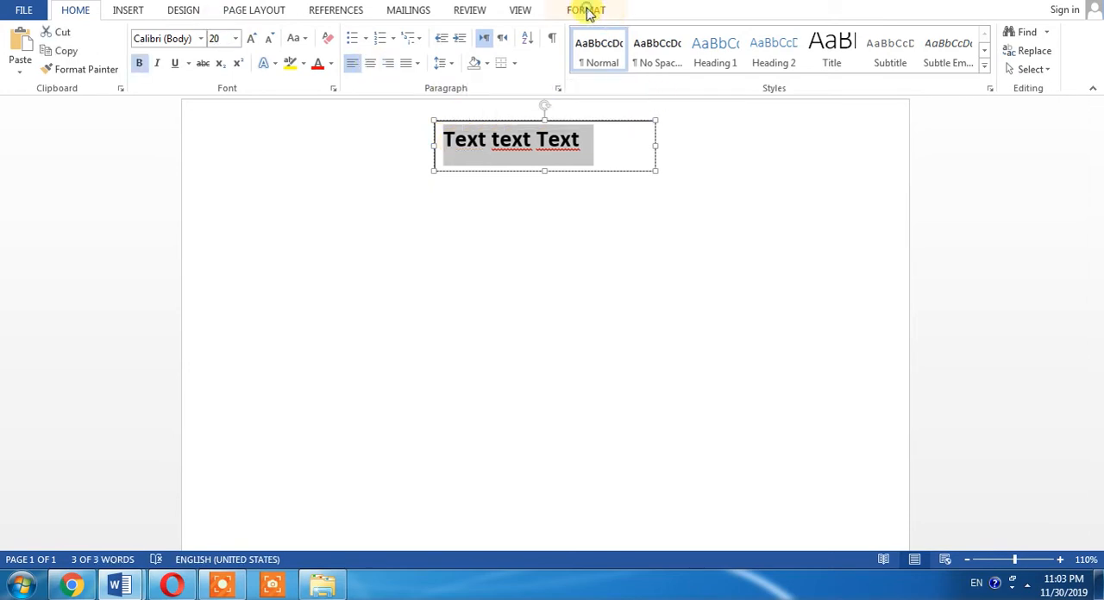
- Use the Format tab's Text Direction to make 'Text text Text' run vertically top to bottom
{"action": "left_click", "coordinate": [586, 11]}
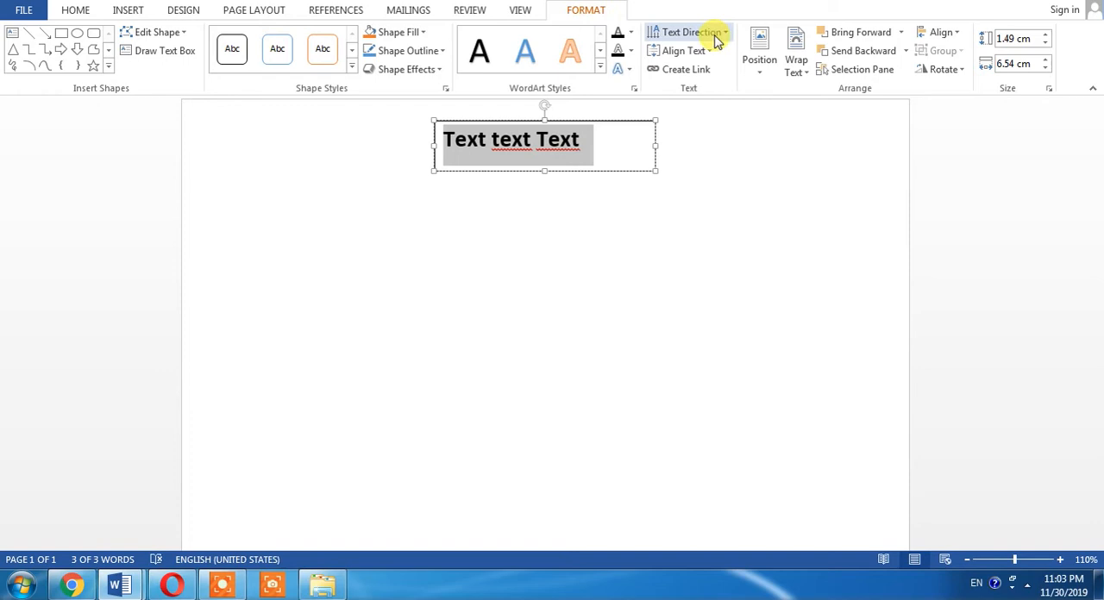
{"action": "left_click", "coordinate": [686, 31]}
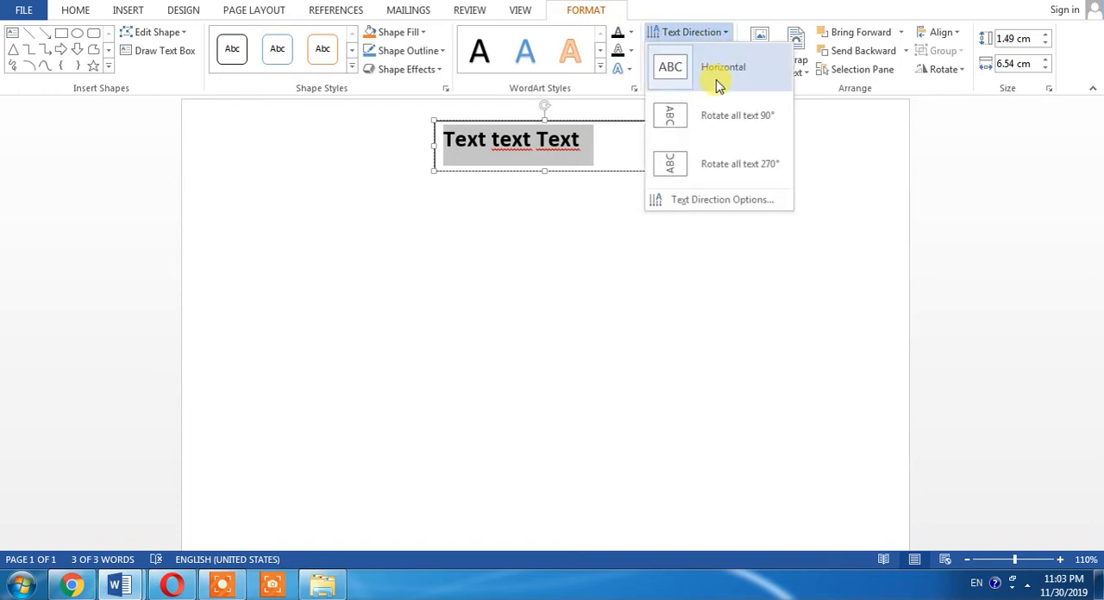
{"action": "left_click", "coordinate": [723, 68]}
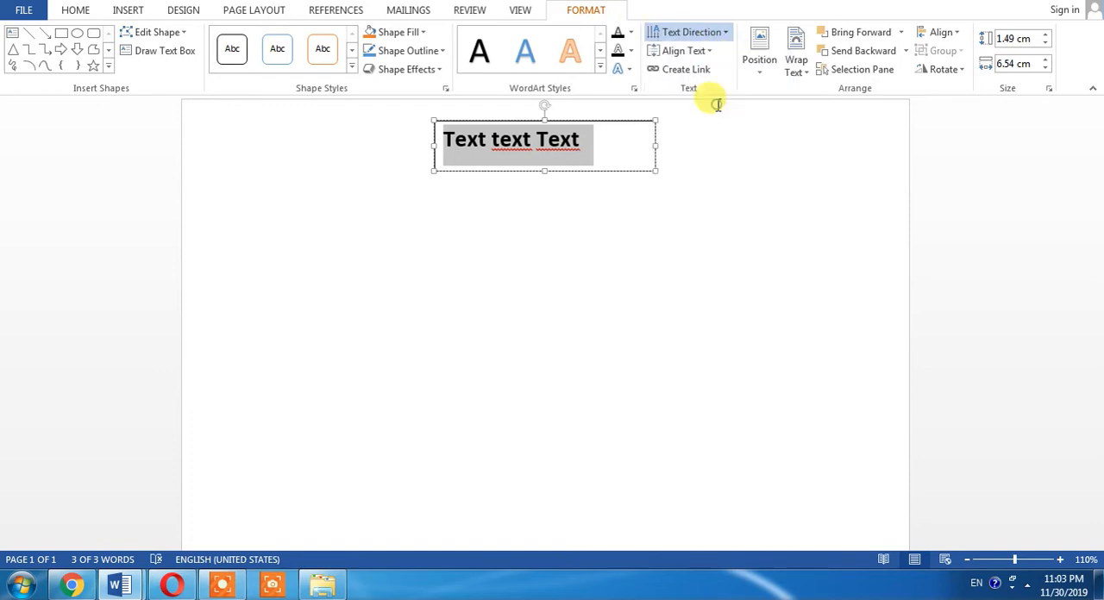
{"action": "left_click", "coordinate": [687, 32]}
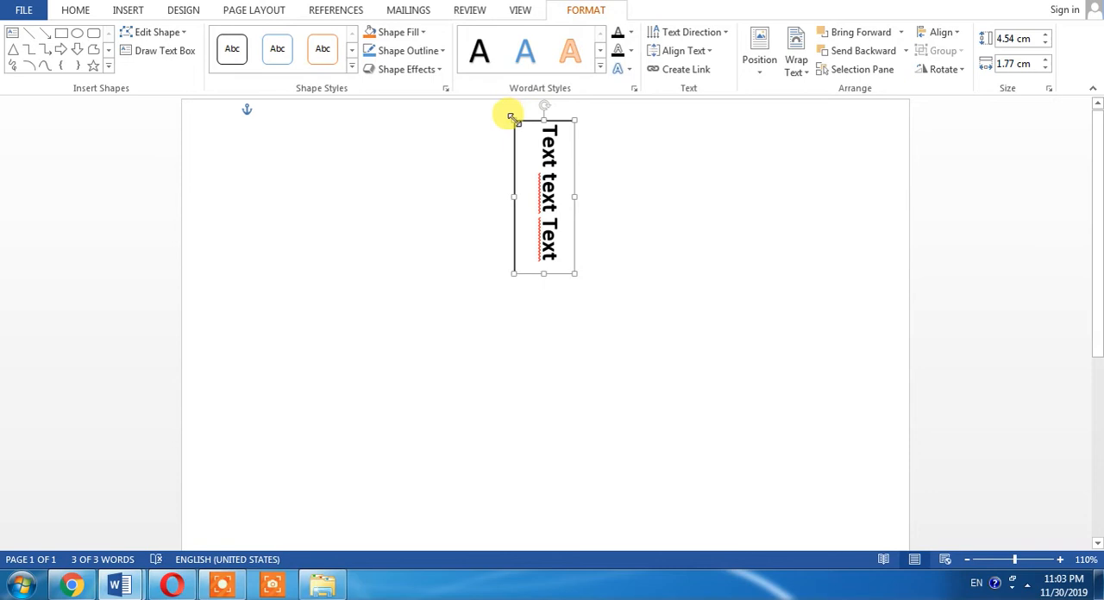
- Drag the vertical text box to the page's left margin and keep it selected
{"action": "left_click_drag", "start_coordinate": [544, 196], "coordinate": [263, 302]}
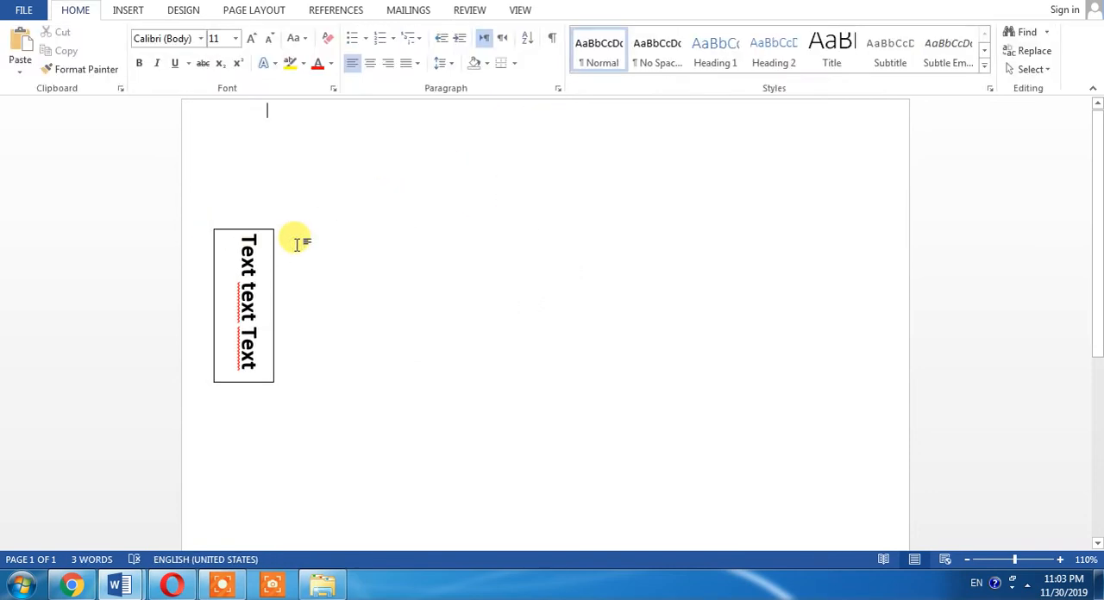
{"action": "left_click", "coordinate": [259, 262]}
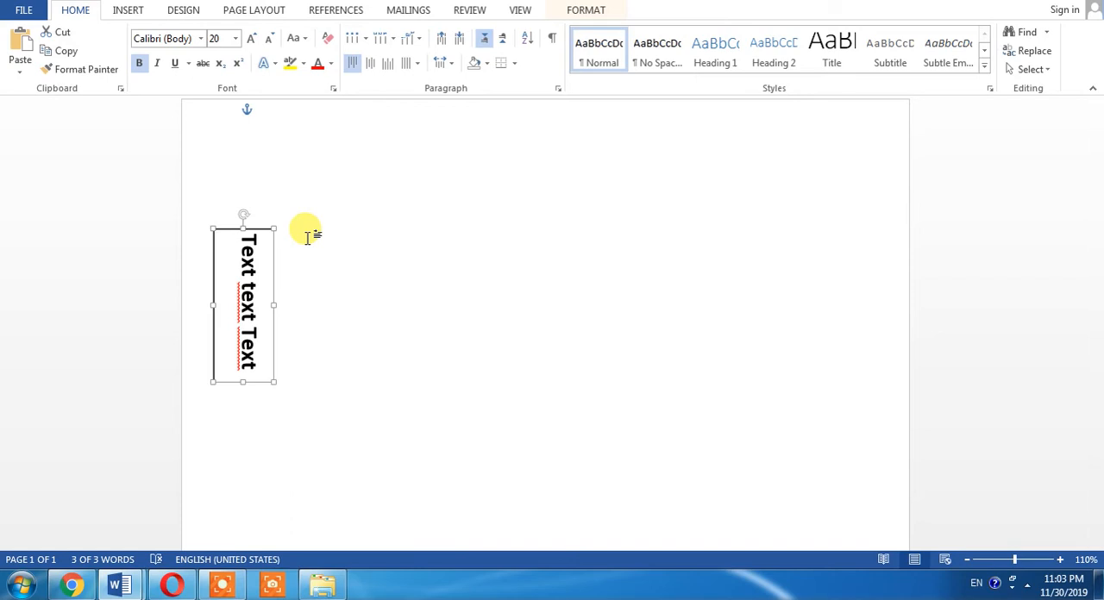
{"action": "left_click", "coordinate": [586, 10]}
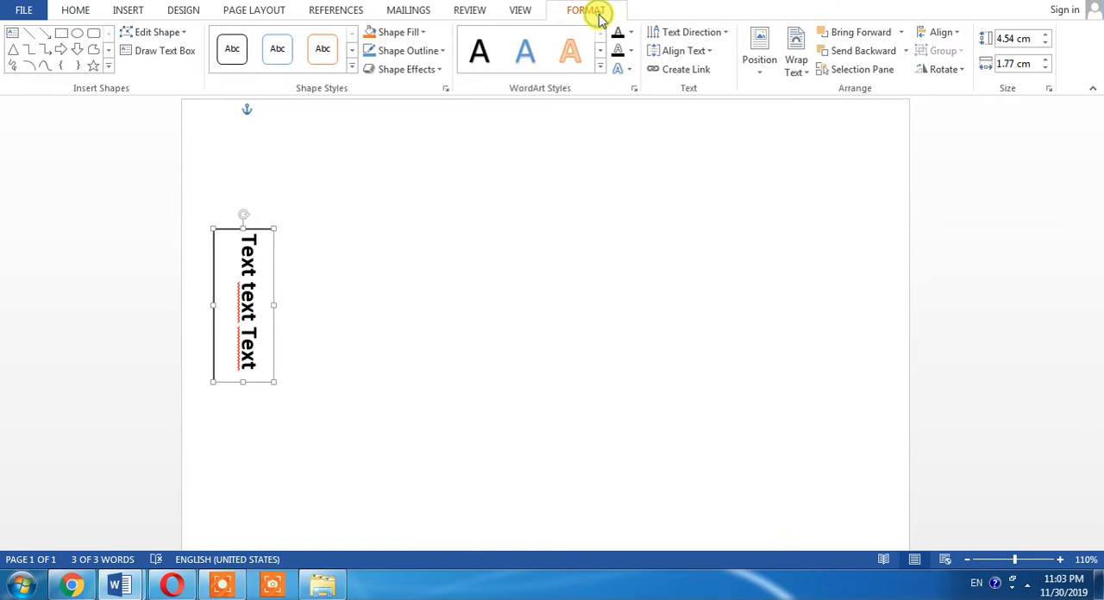
{"action": "mouse_move", "coordinate": [597, 14]}
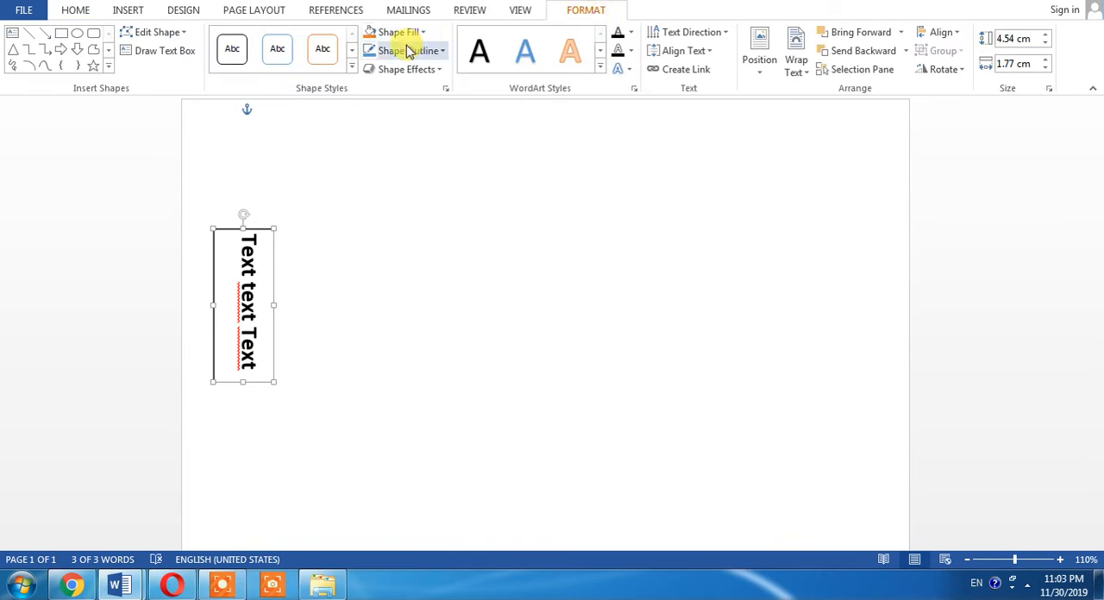
- Set the vertical text box's Shape Outline to No Outline
{"action": "left_click", "coordinate": [402, 50]}
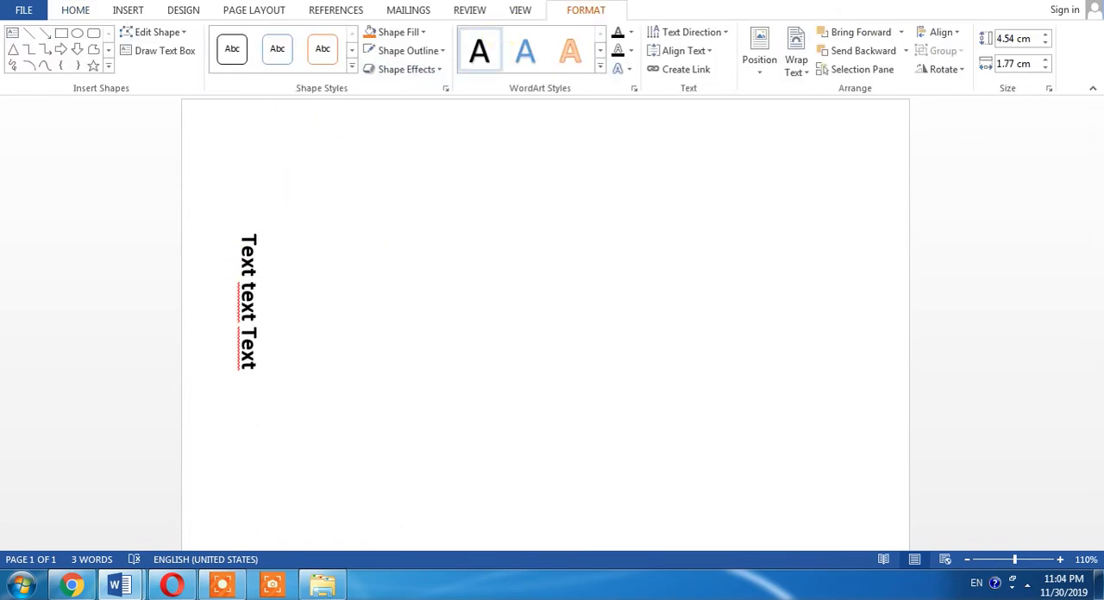
- Confirm No Outline on the box and set its Shape Fill so only the words remain visible
{"action": "left_click", "coordinate": [405, 51]}
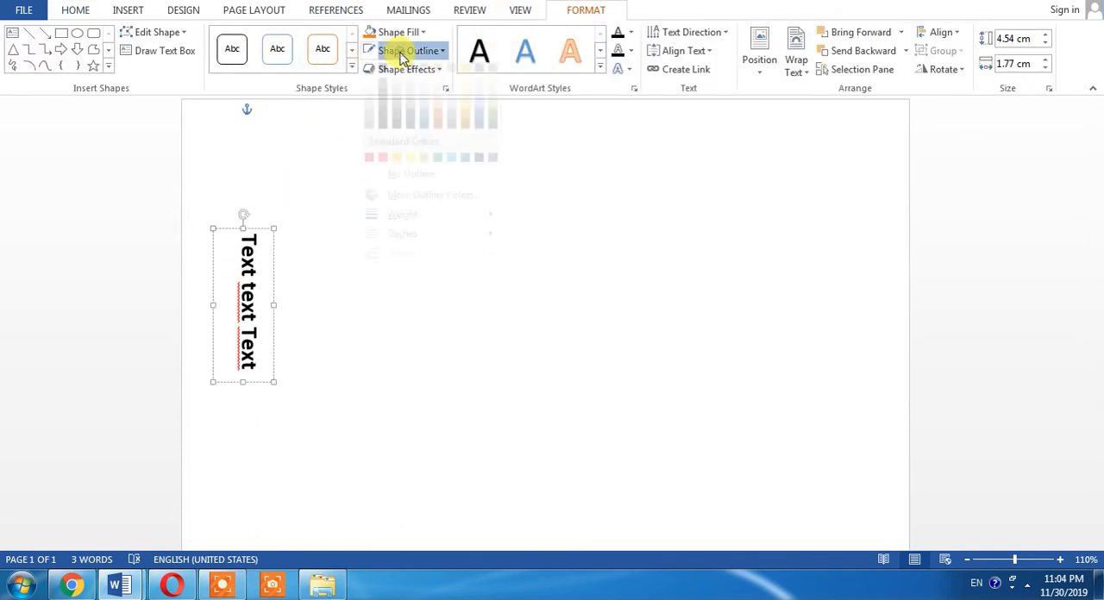
{"action": "left_click", "coordinate": [408, 50]}
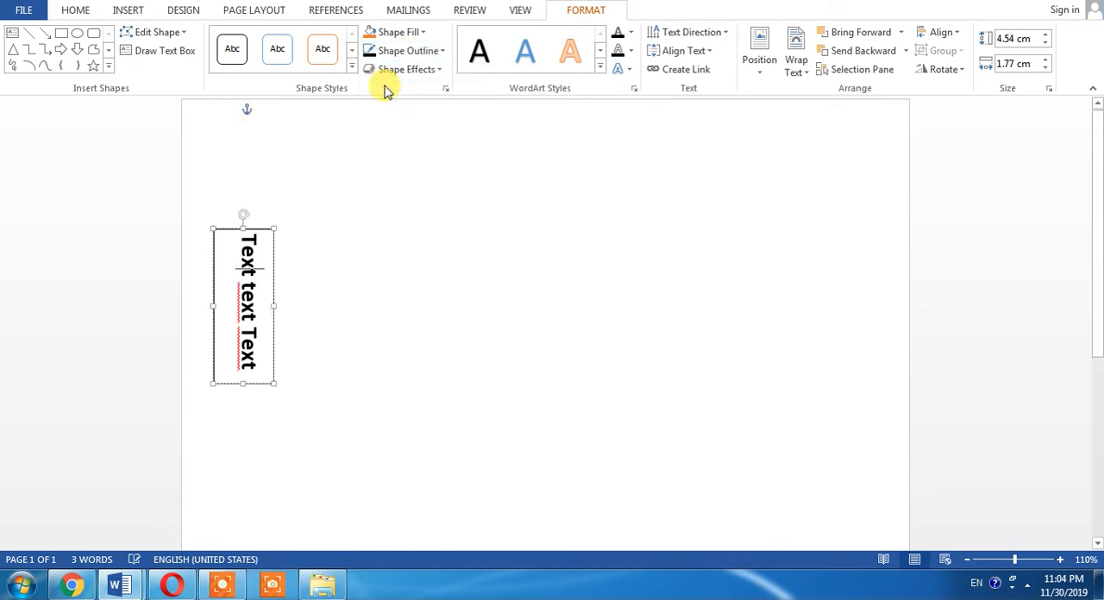
{"action": "left_click", "coordinate": [400, 50]}
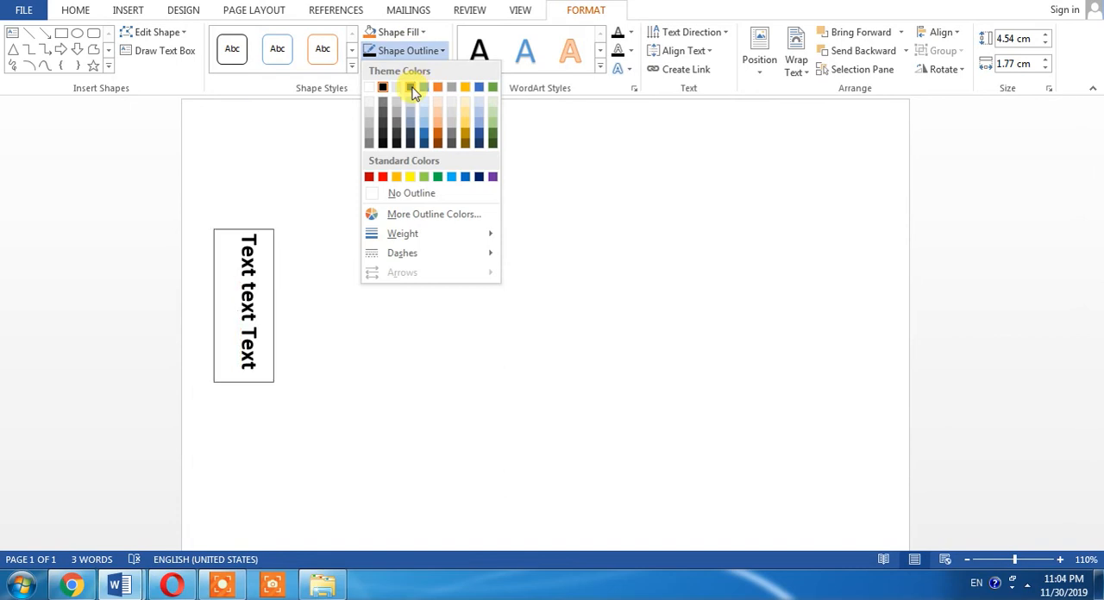
{"action": "left_click", "coordinate": [409, 87]}
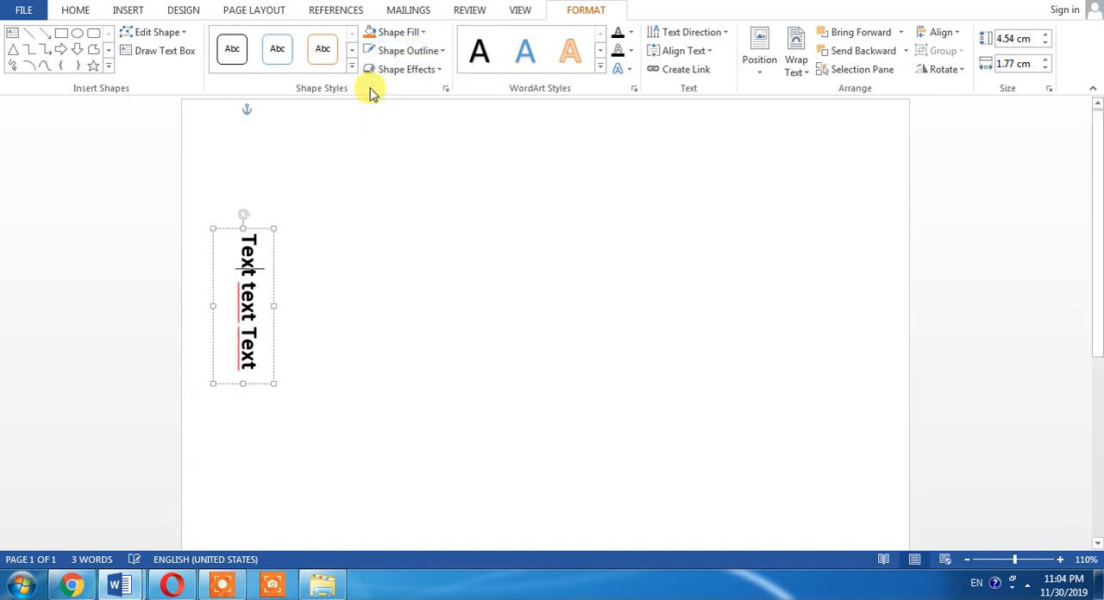
{"action": "mouse_move", "coordinate": [388, 198]}
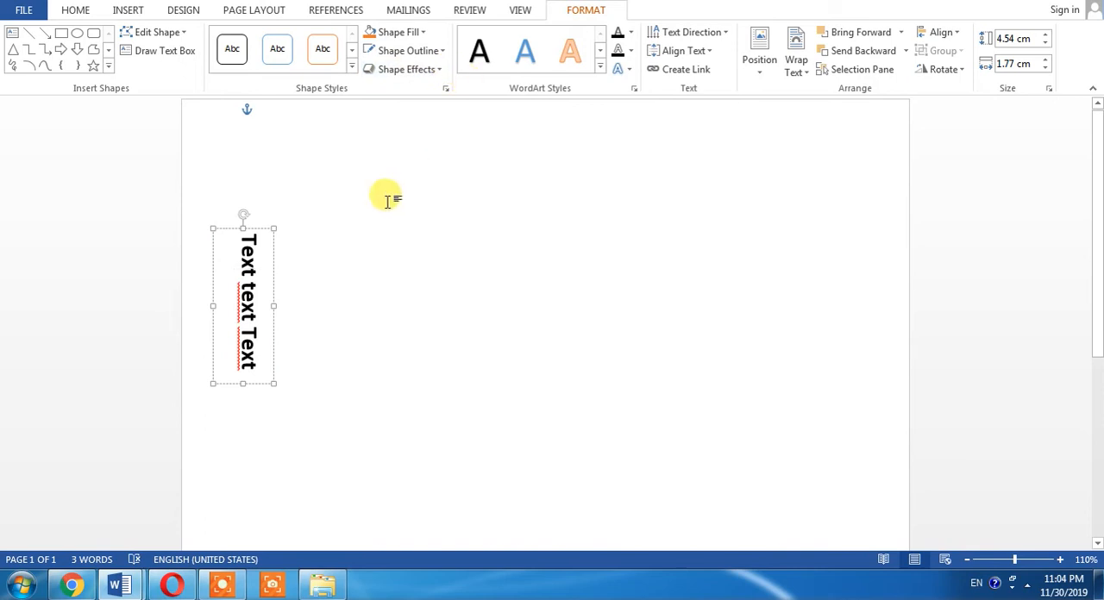
{"action": "left_click", "coordinate": [397, 31]}
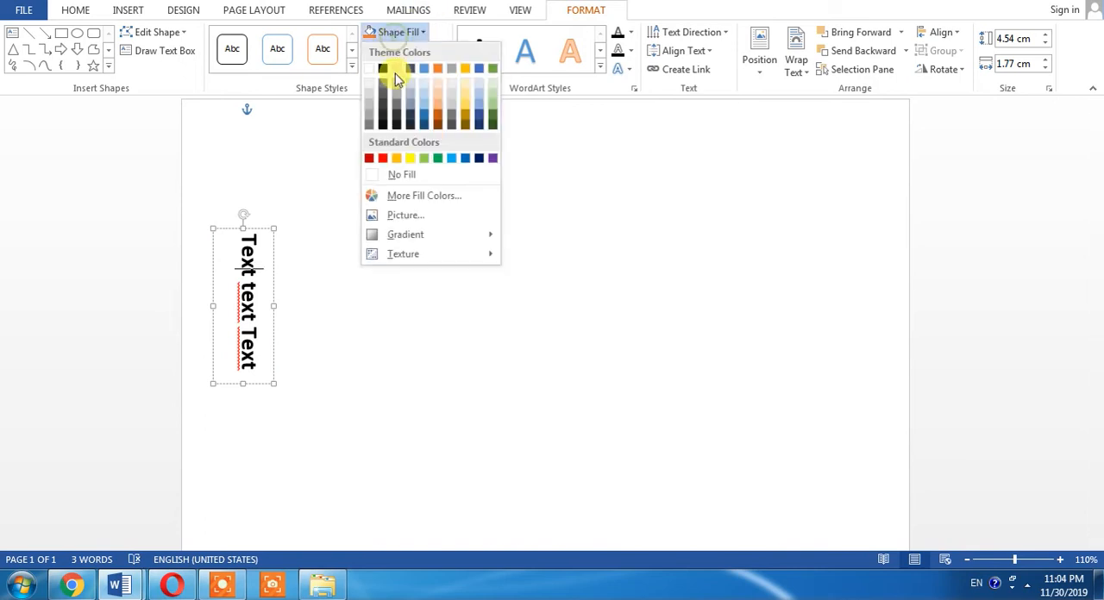
{"action": "left_click", "coordinate": [395, 69]}
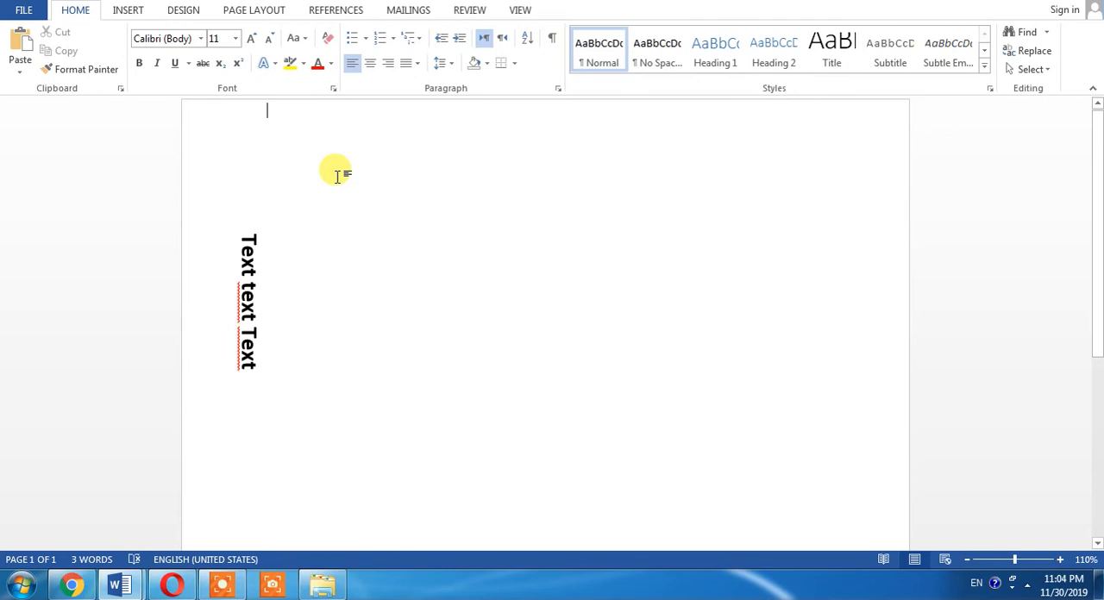
{"action": "mouse_move", "coordinate": [308, 245]}
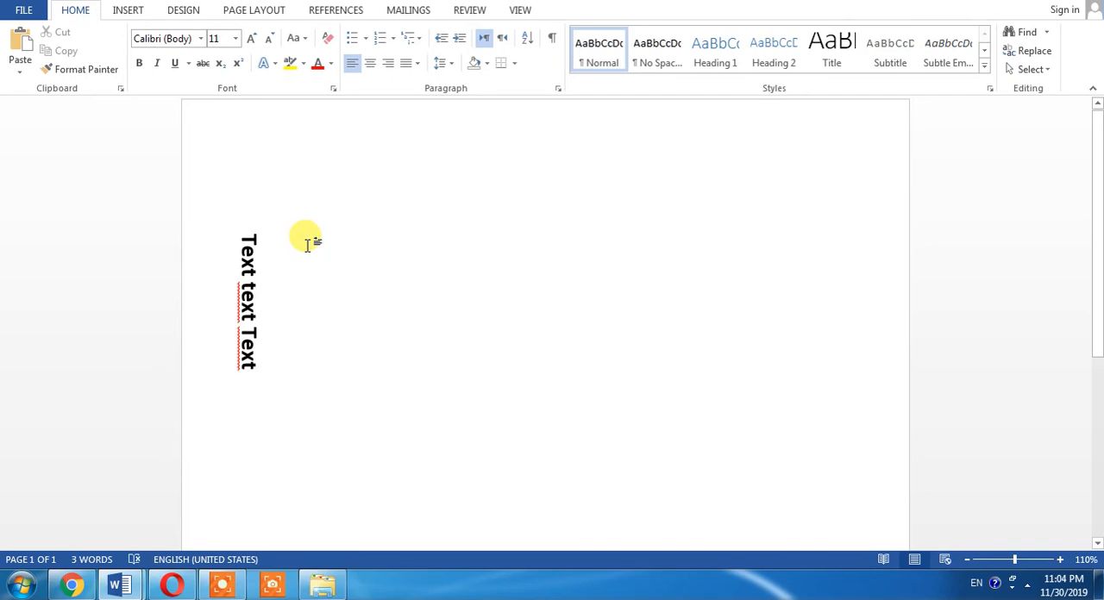
- Place the insertion point in the page body beside the vertical text
{"action": "left_click", "coordinate": [268, 110]}
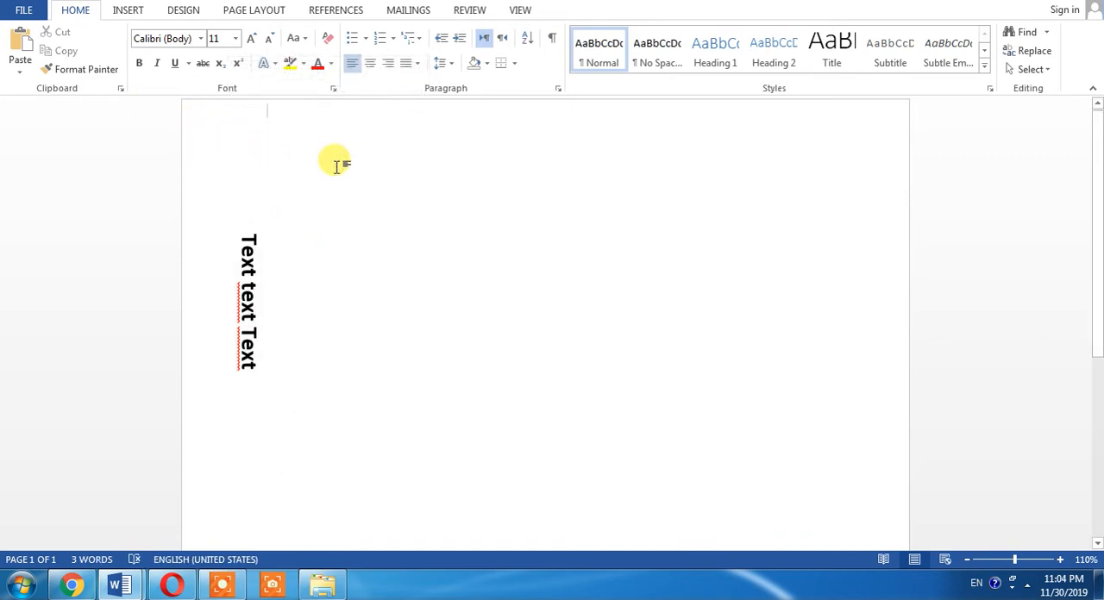
{"action": "mouse_move", "coordinate": [311, 239]}
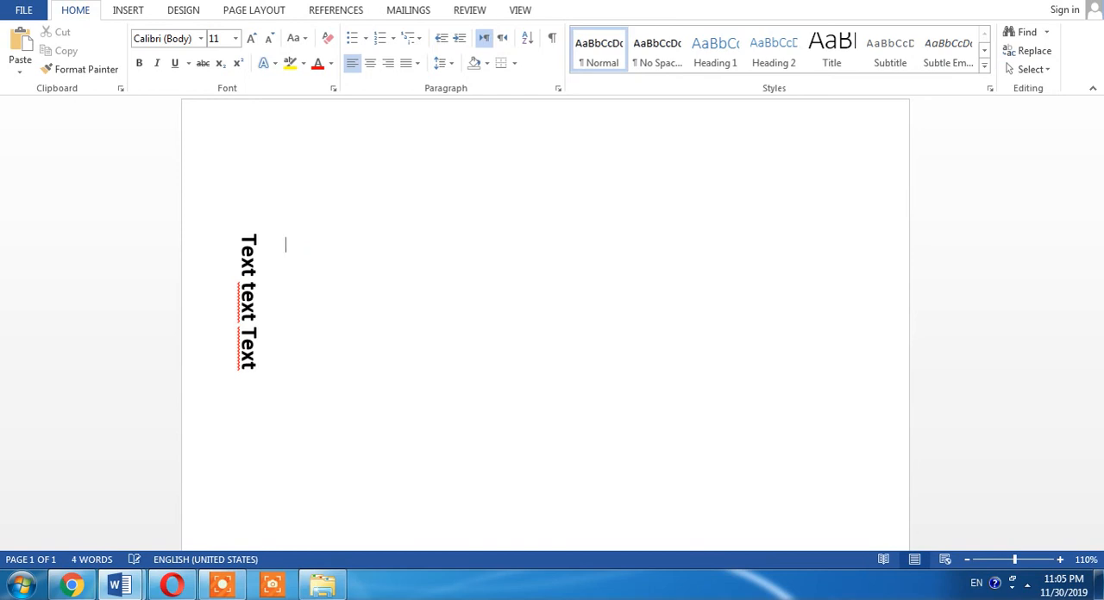
- Generate five sample paragraphs beside the vertical text with =rand(5,1)
{"action": "type", "text": "=ran"}
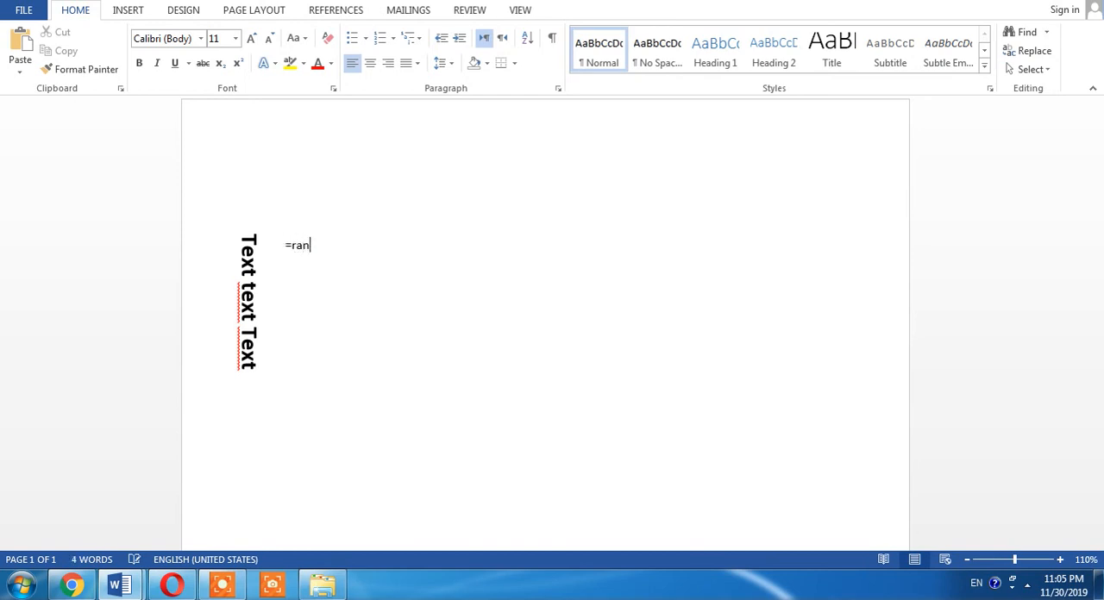
{"action": "type", "text": "d("}
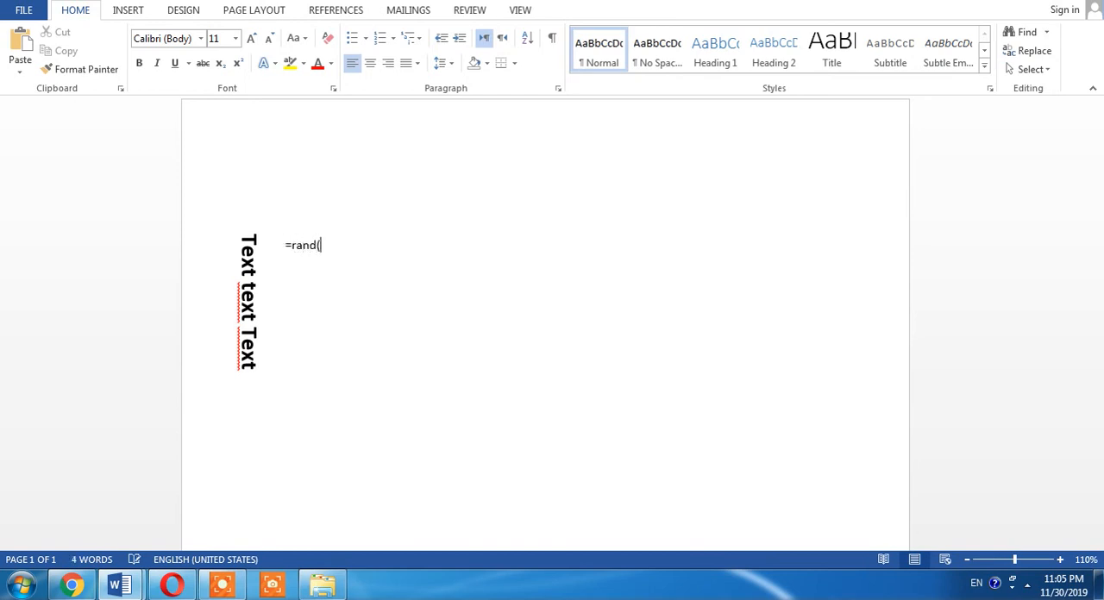
{"action": "type", "text": "5,"}
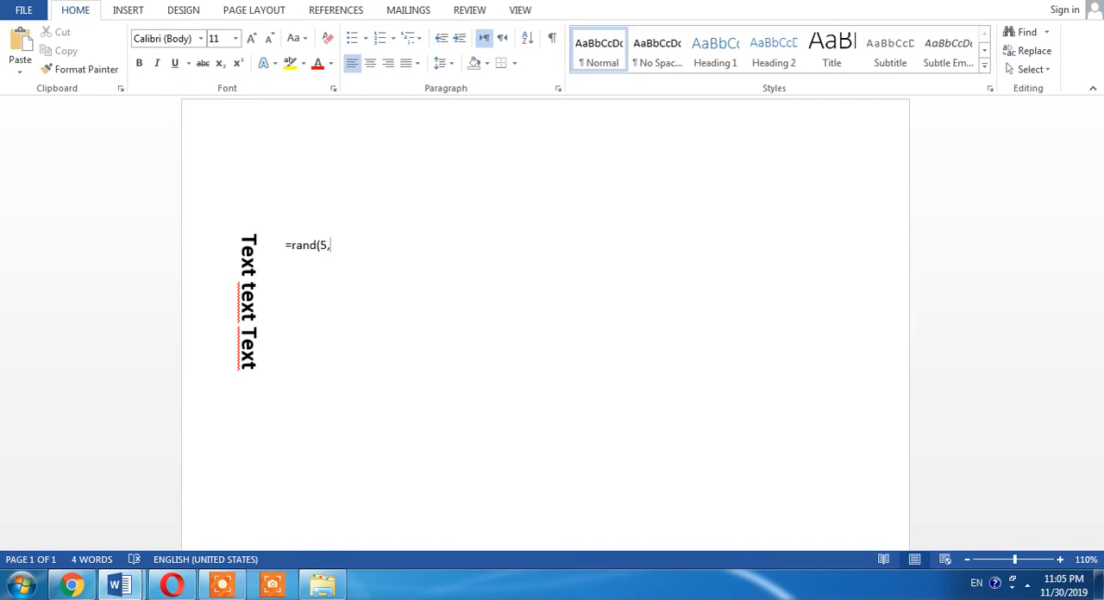
{"action": "type", "text": "1)"}
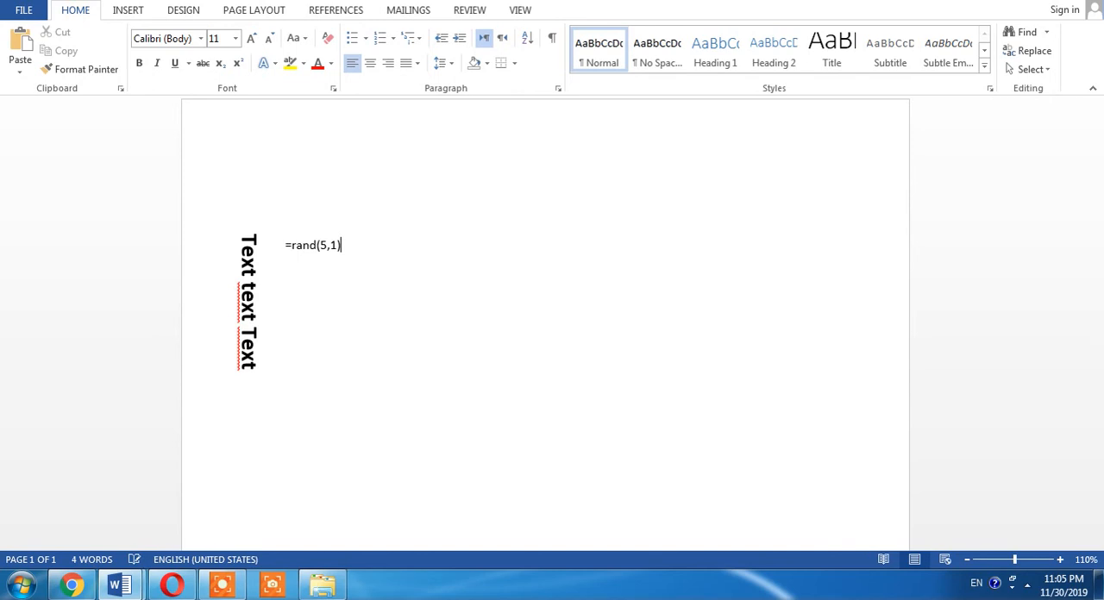
{"action": "key", "text": "enter"}
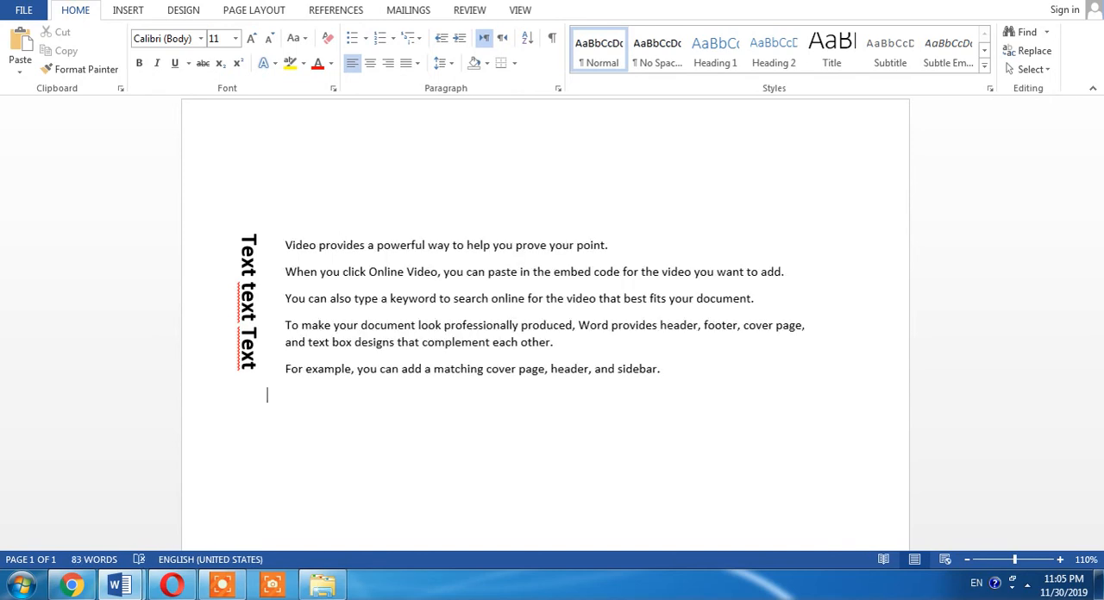
{"action": "mouse_move", "coordinate": [273, 176]}
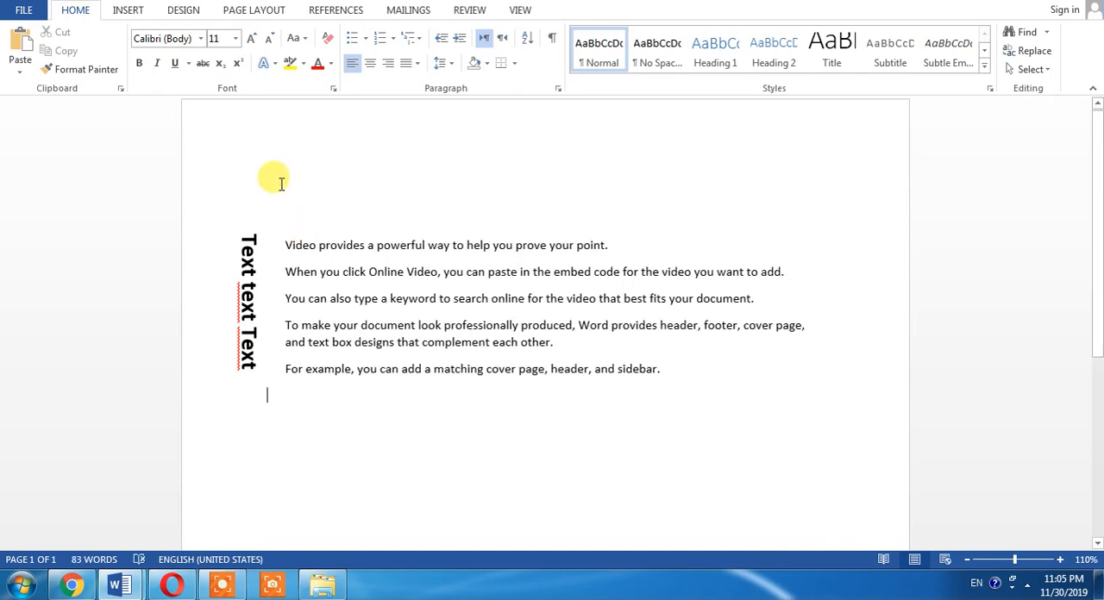
- Move the vertical text box down beside the middle of the paragraphs, then deselect it
{"action": "left_click", "coordinate": [249, 302]}
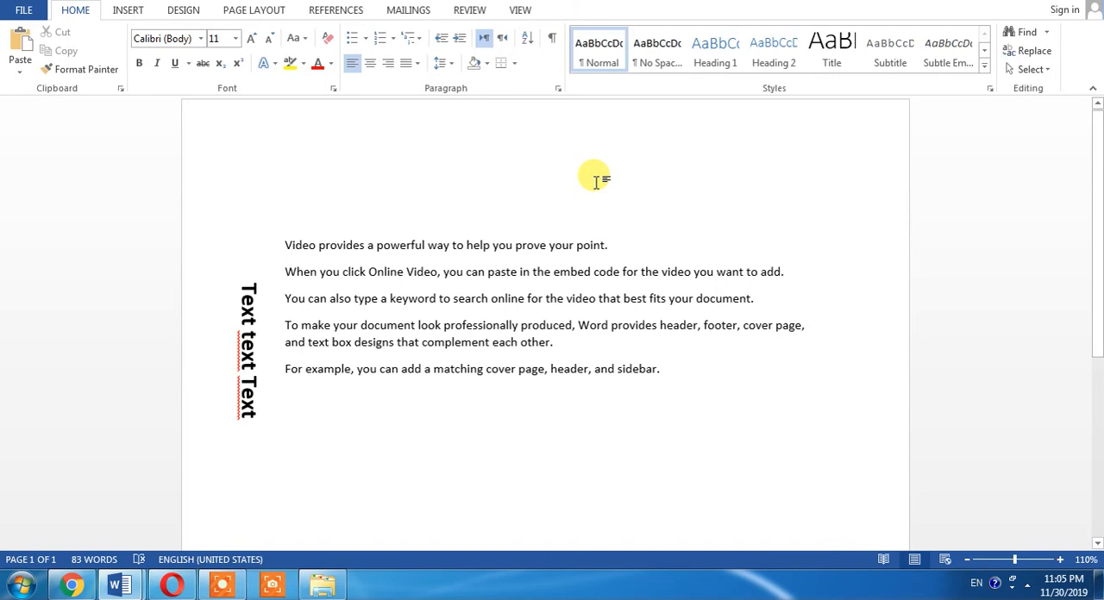
{"action": "left_click", "coordinate": [268, 164]}
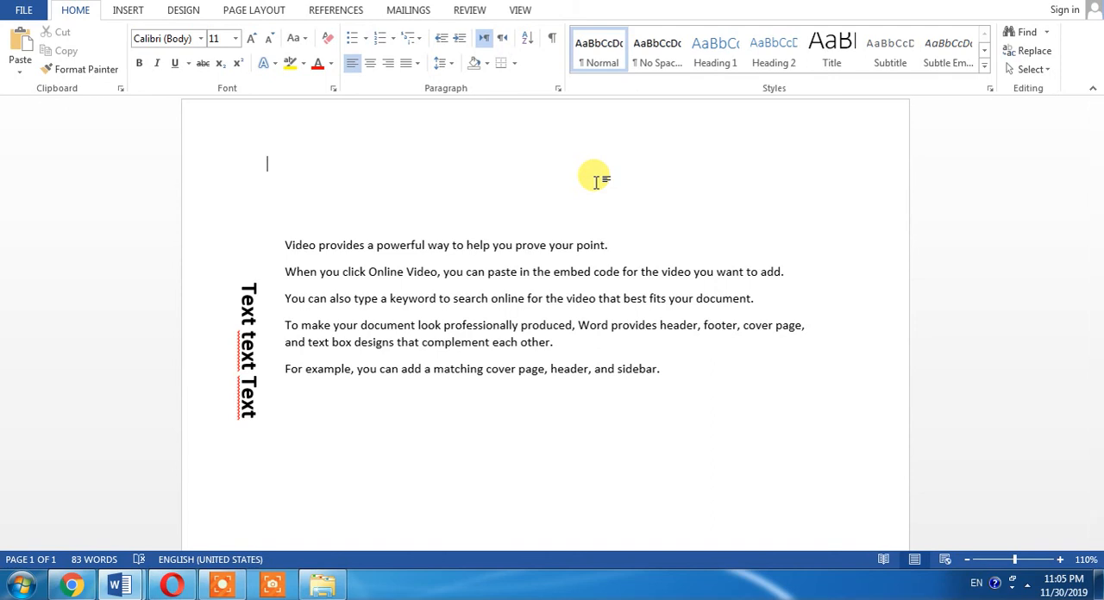